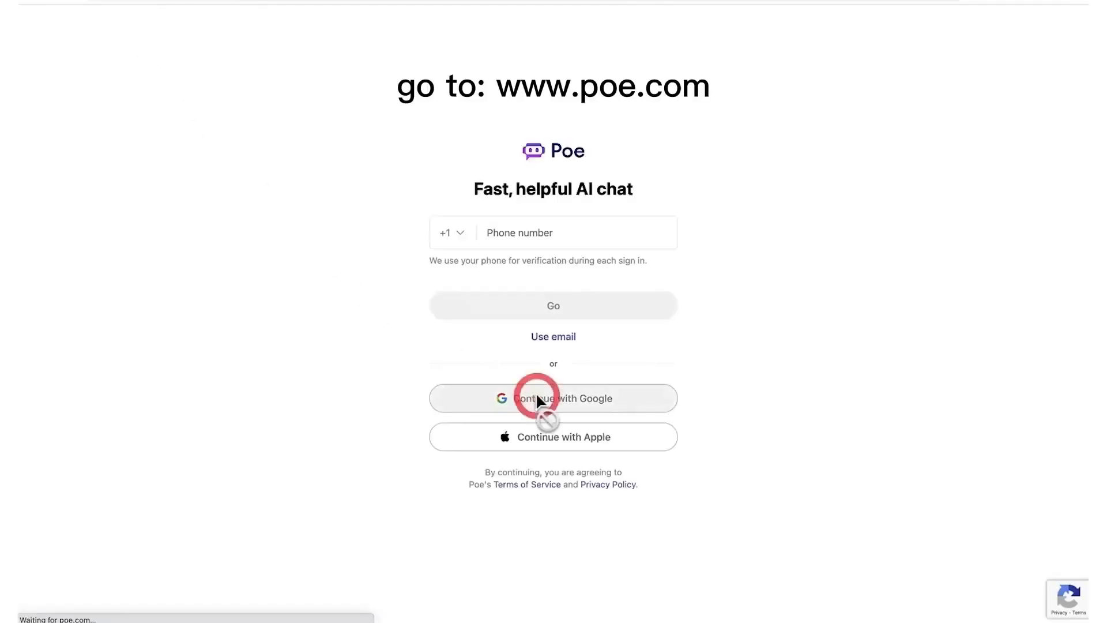
Choose 'Continue with Google' on the Poe sign-in page
left_click(553, 398)
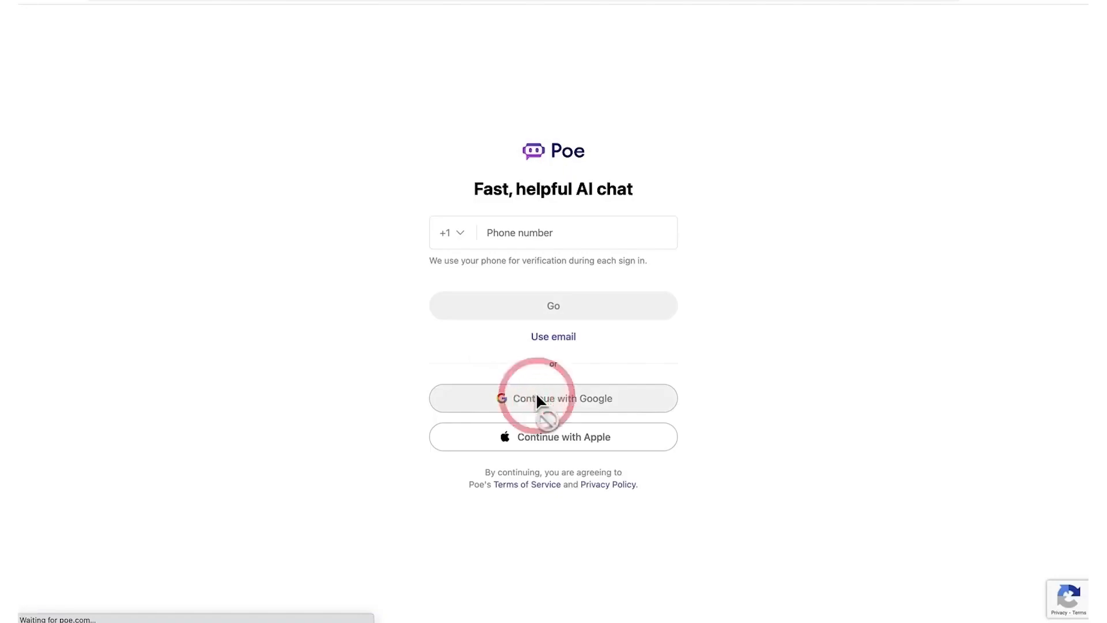
Complete the Google sign-in so Poe's home with the Sage chat loads
left_click(552, 398)
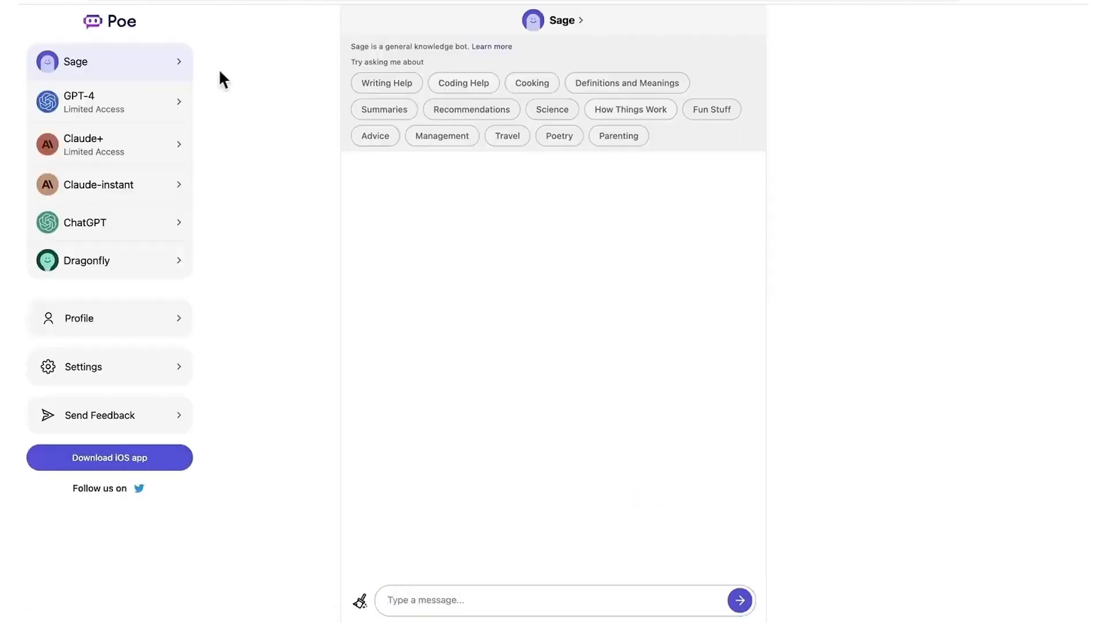
mouse_move(218, 210)
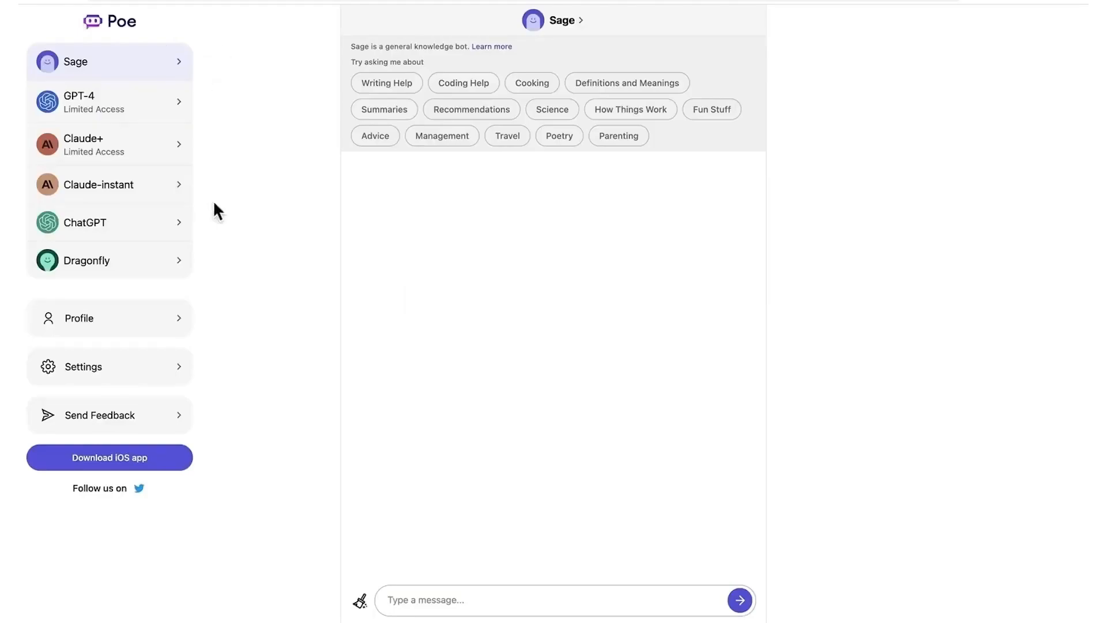
mouse_move(218, 179)
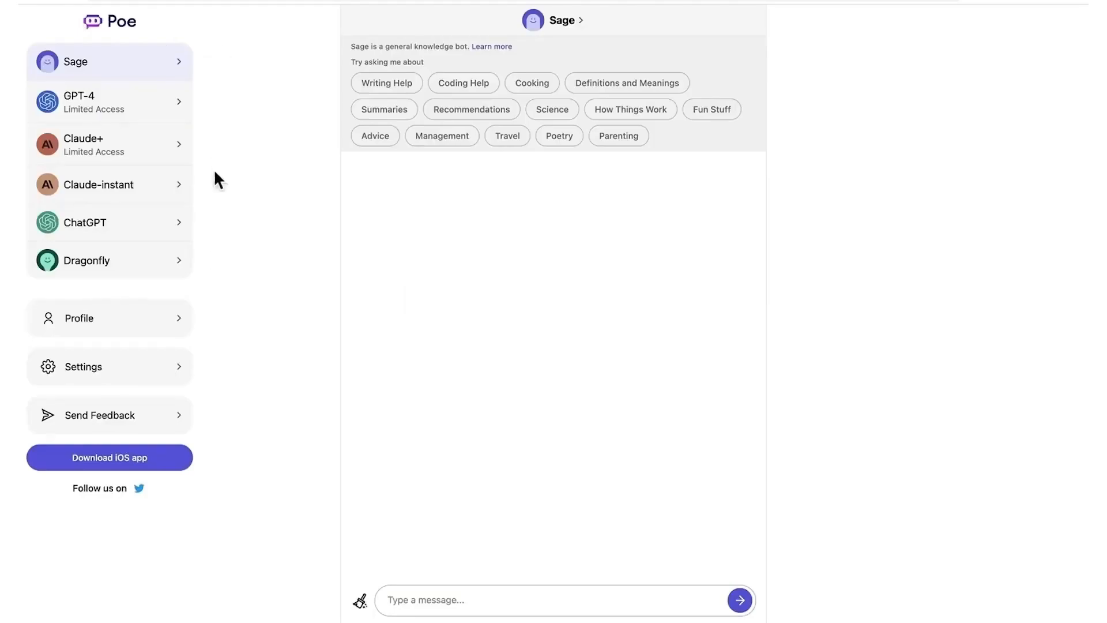
mouse_move(212, 260)
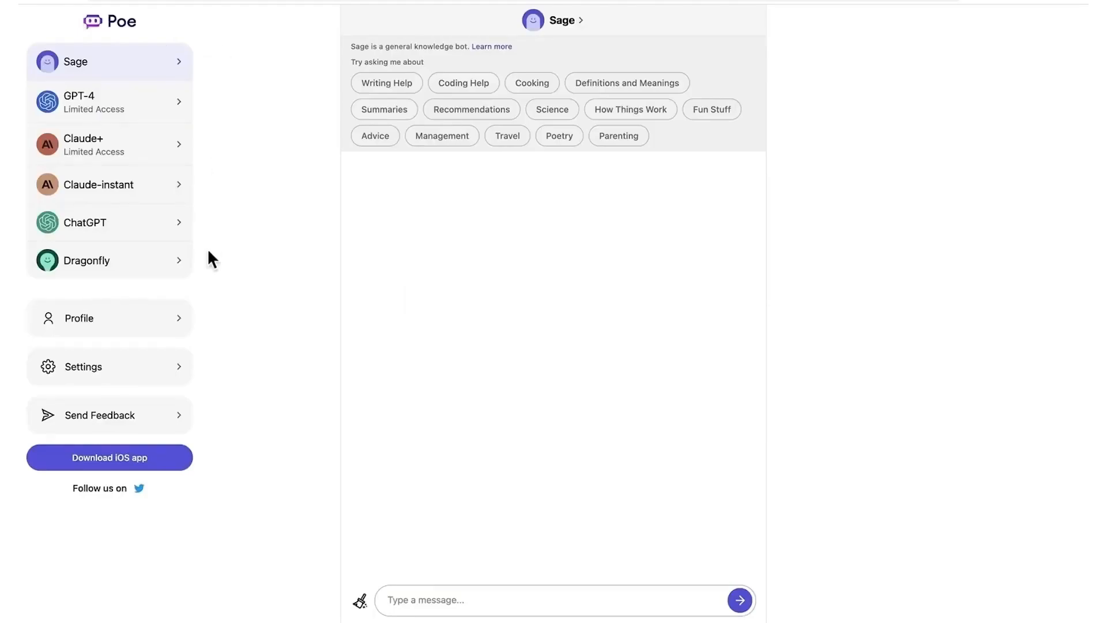
mouse_move(201, 194)
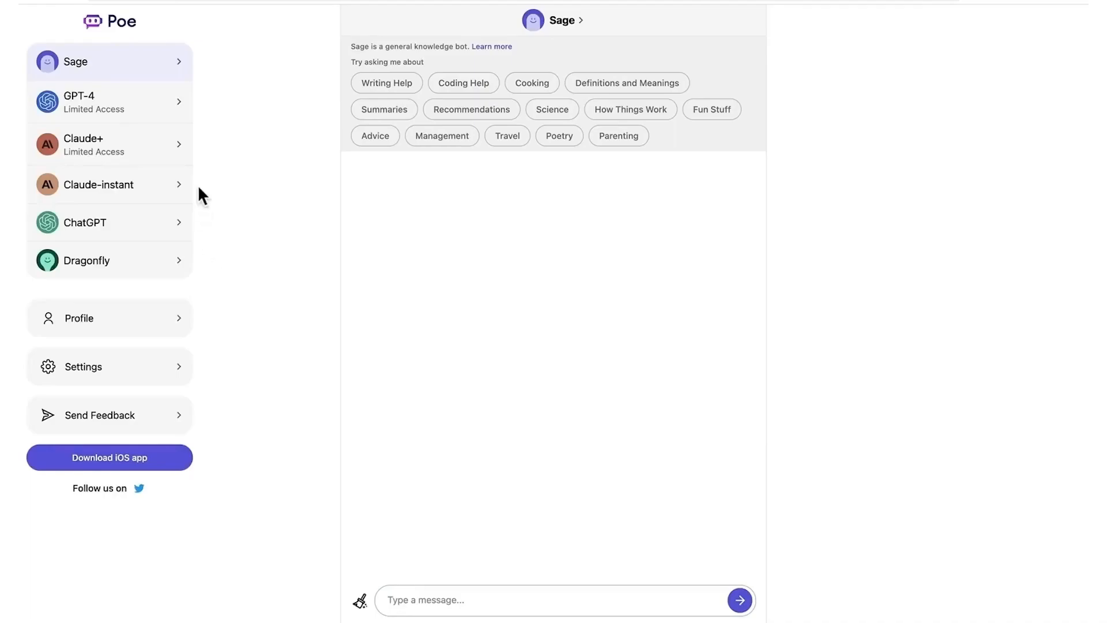
mouse_move(223, 185)
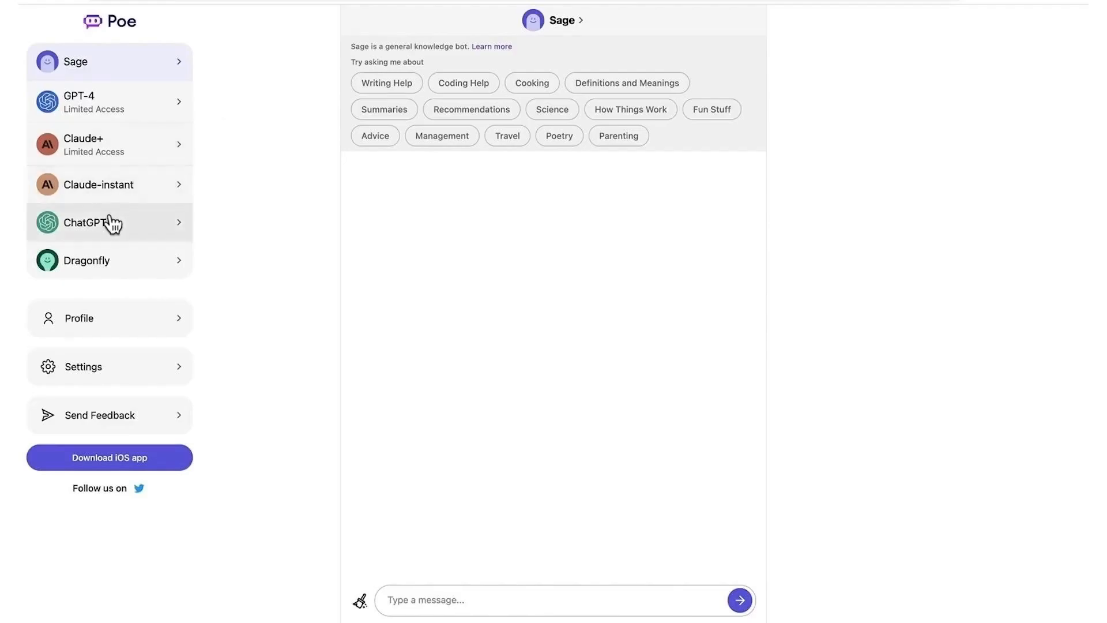
Switch from the ChatGPT bot to GPT-4 and close its daily-limit notice
left_click(92, 222)
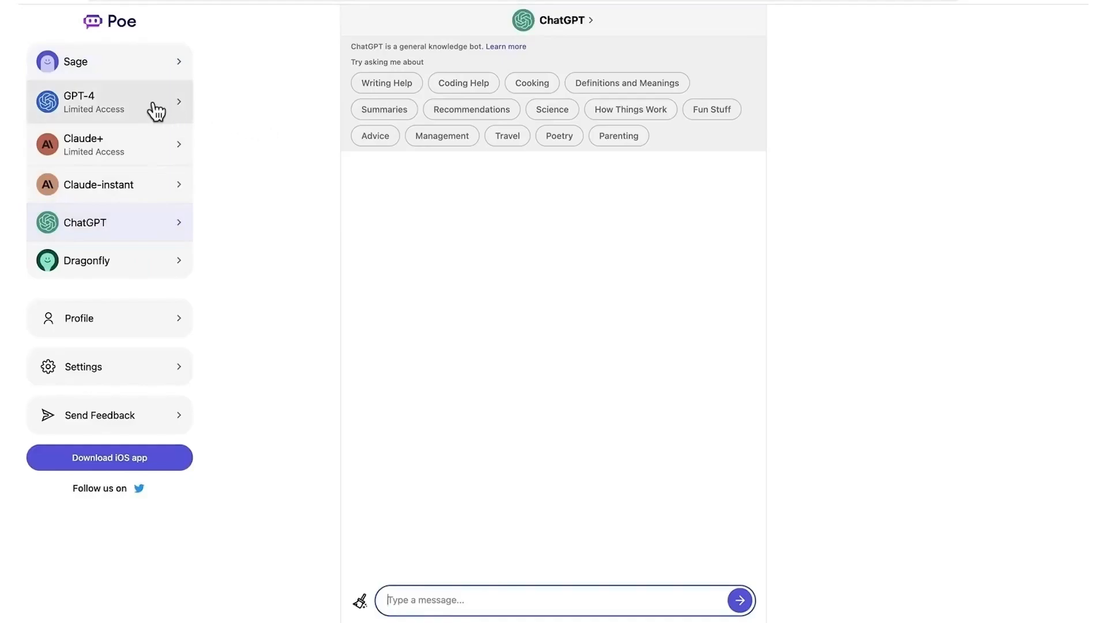
left_click(109, 102)
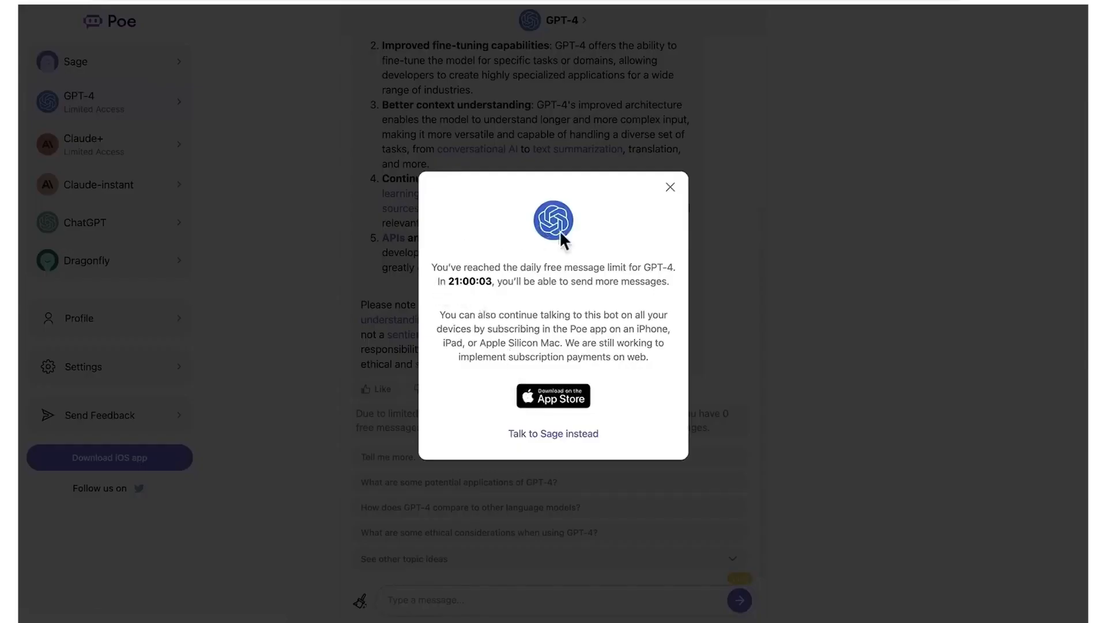
left_click(670, 187)
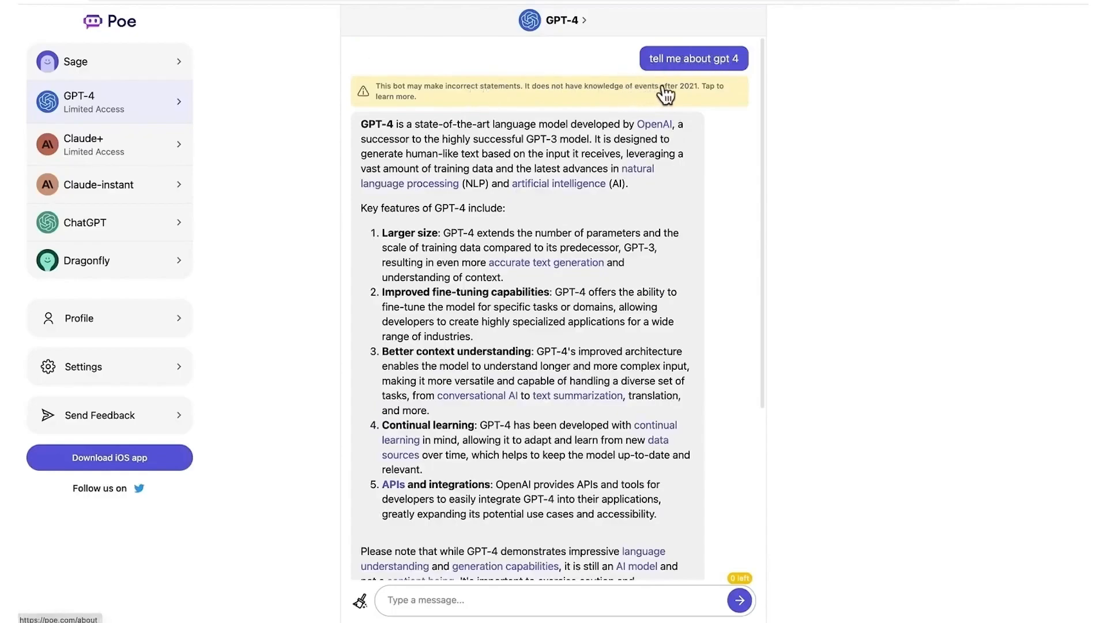
mouse_move(695, 96)
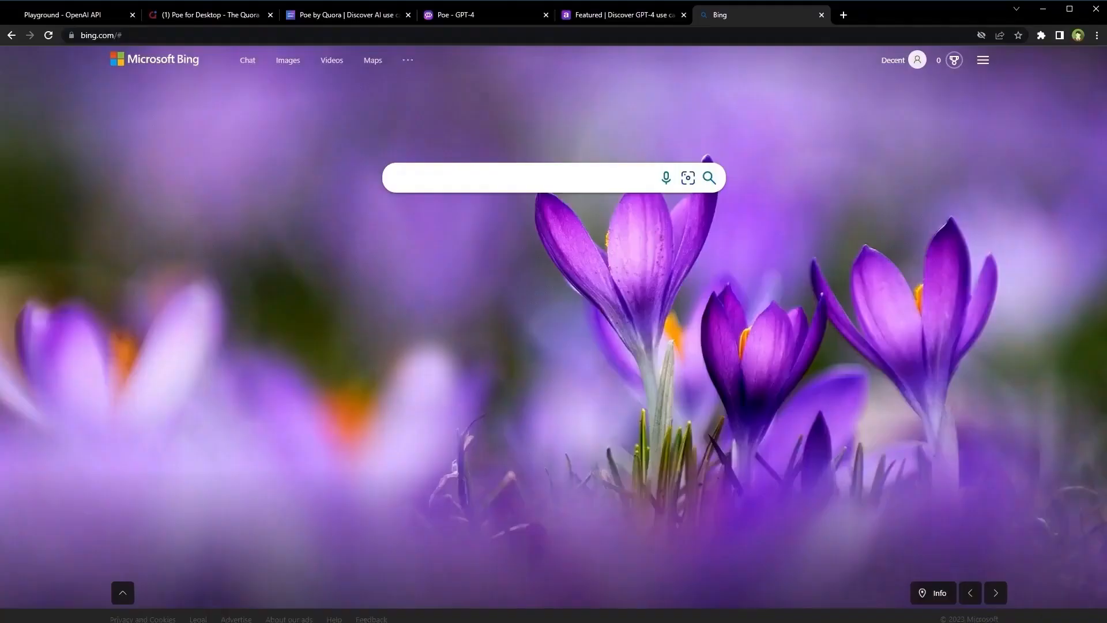
mouse_move(232, 62)
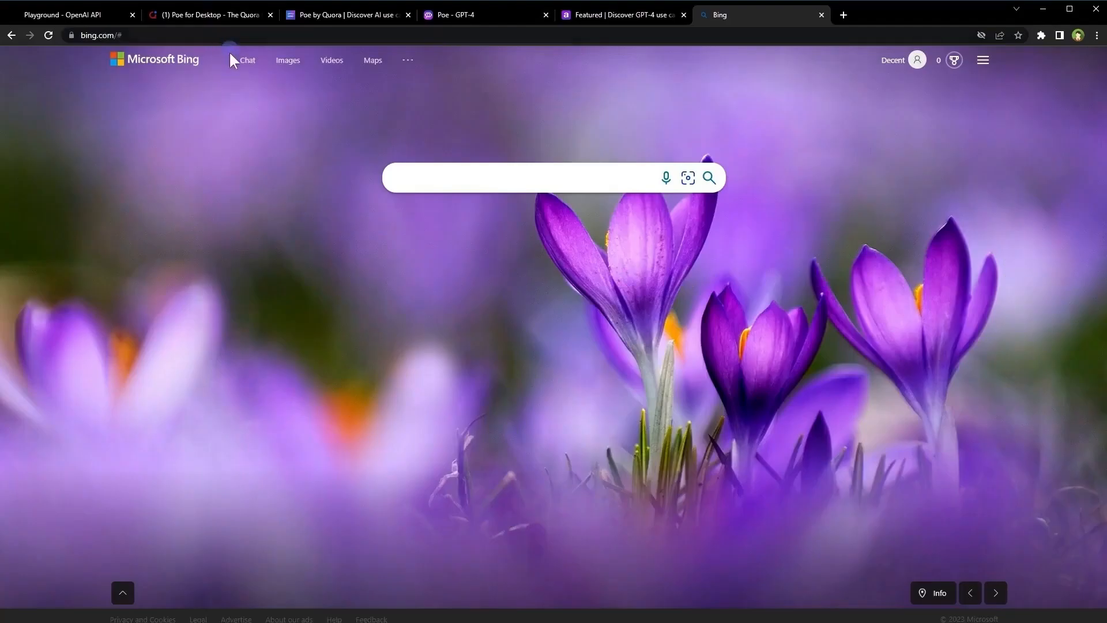
mouse_move(253, 76)
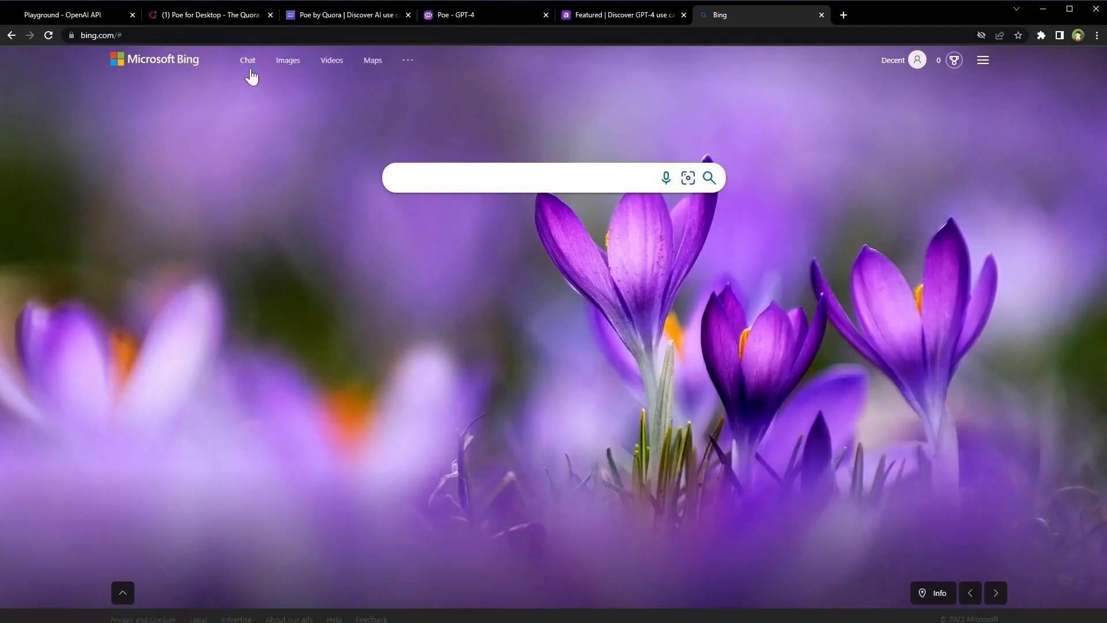
Select Chat on bing.com, which reports chat mode needs the new Bing in Edge
left_click(246, 60)
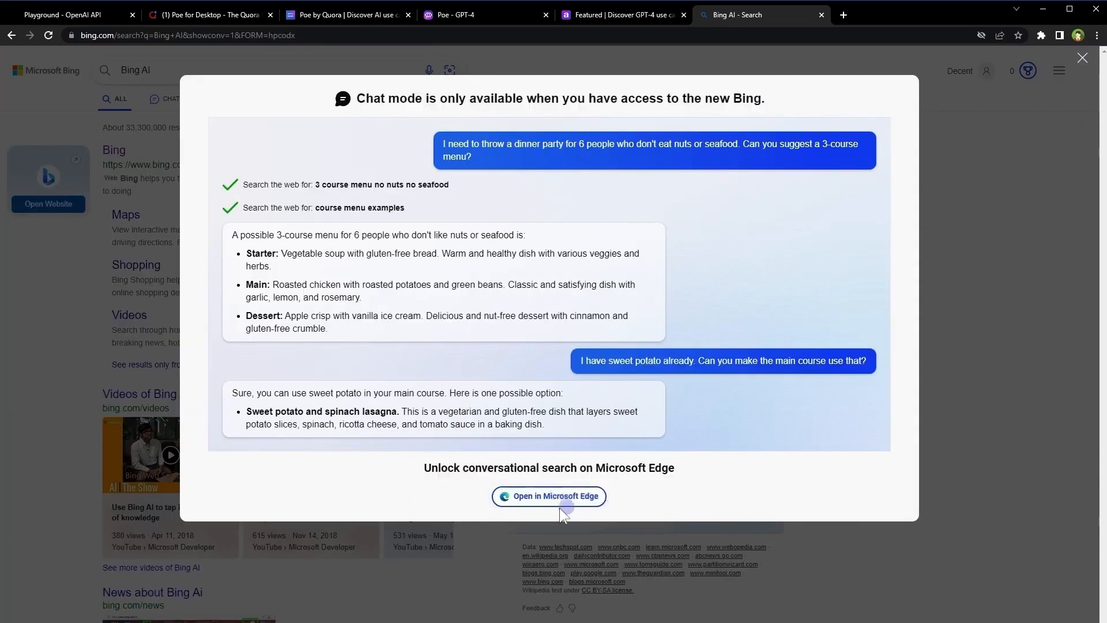
Choose 'Open in Microsoft Edge', landing on the new Bing waitlist confirmation
left_click(549, 496)
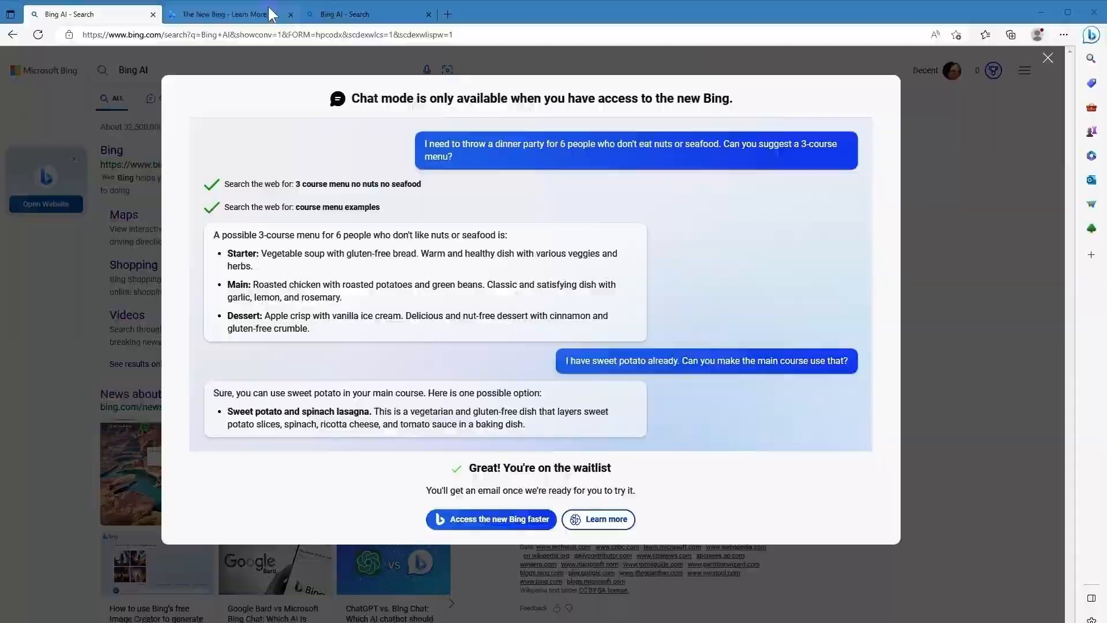
Go through 'Learn more' and 'Chat now' to reach the new Bing chat welcome page
left_click(219, 14)
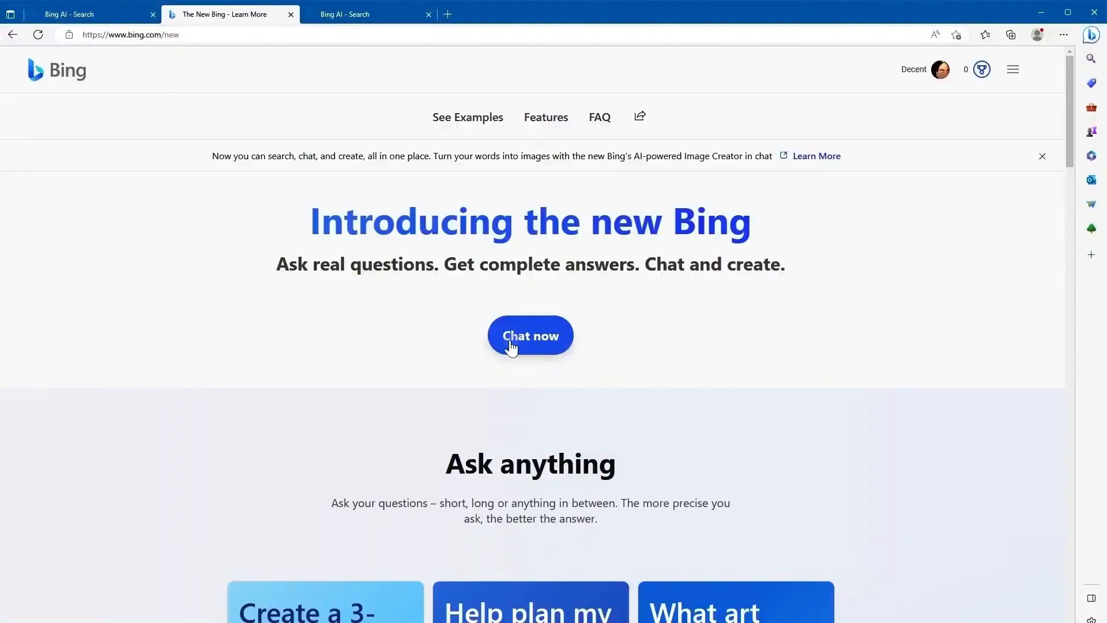
left_click(529, 336)
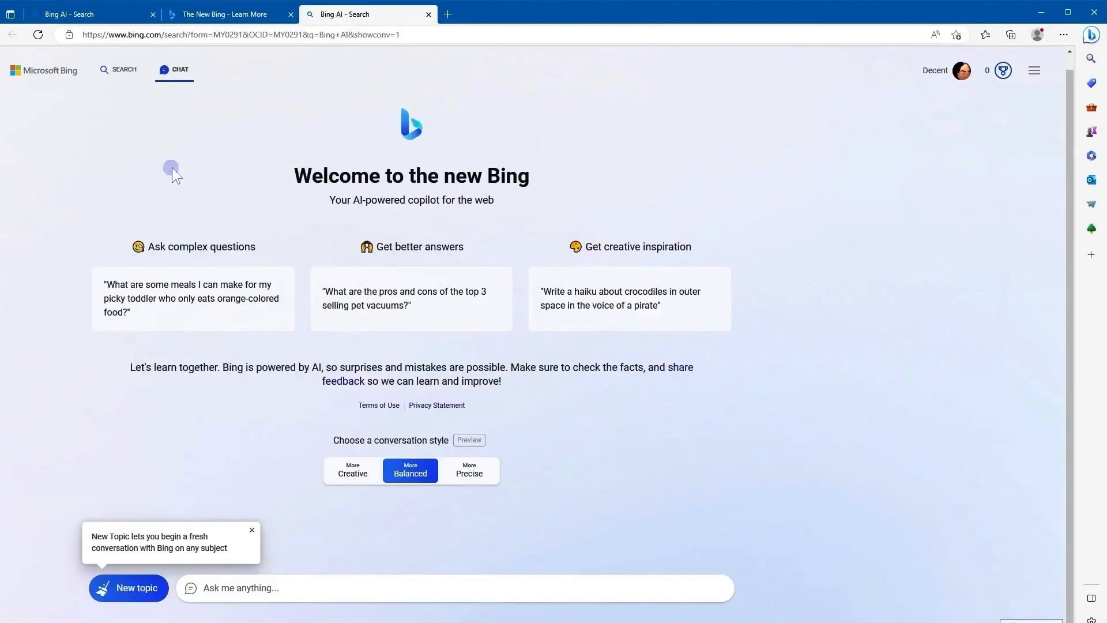
left_click(470, 471)
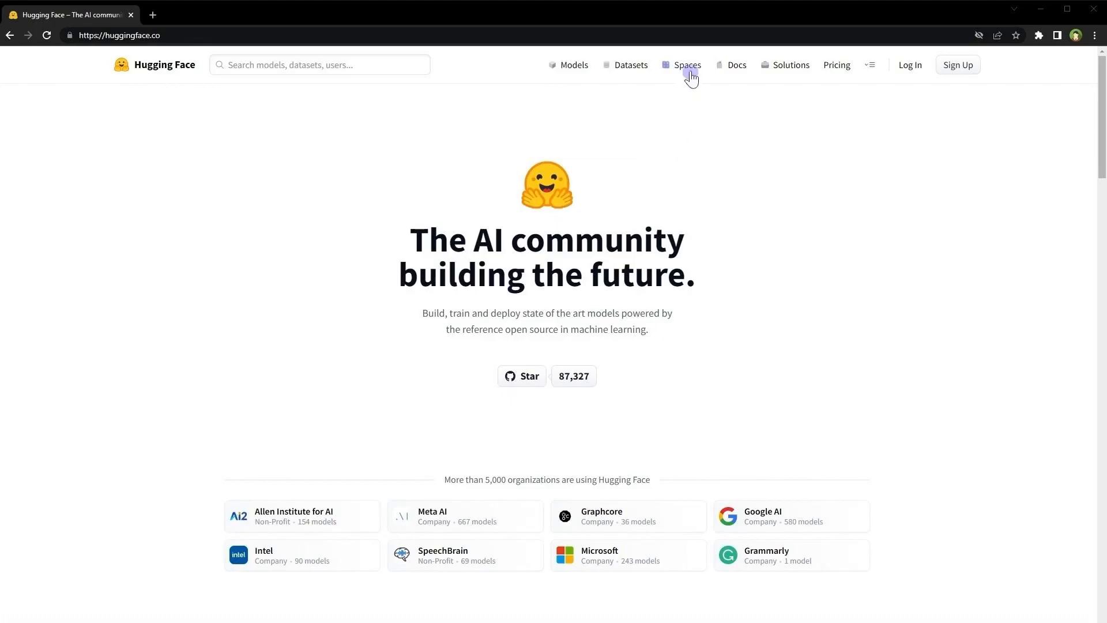
Filter the Hugging Face Spaces directory by the username 'ysharma'
left_click(687, 65)
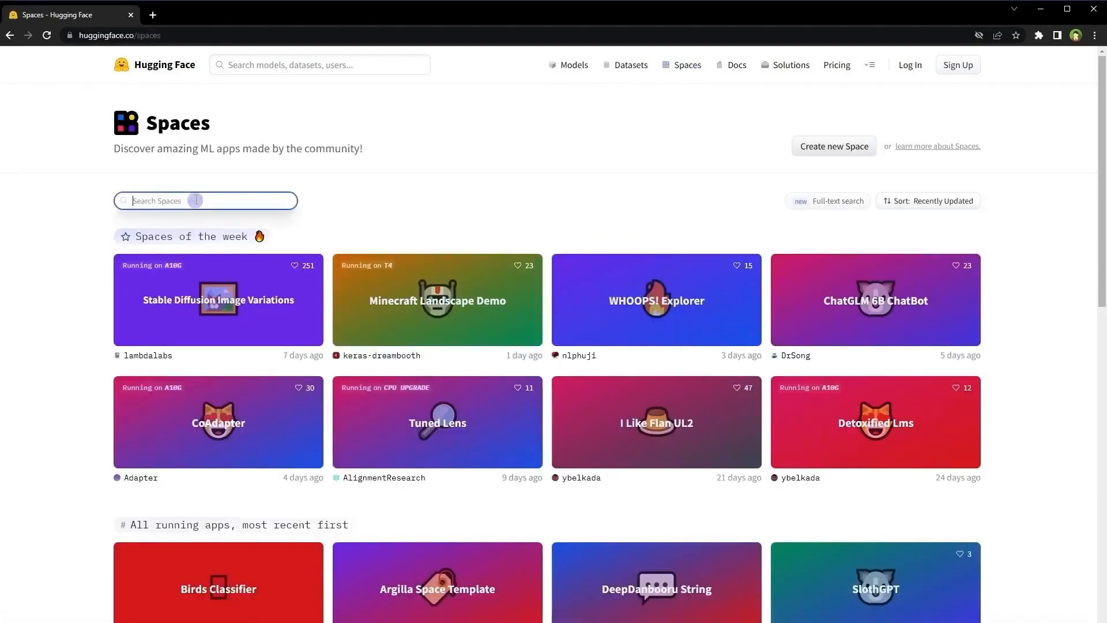
type("ysharma")
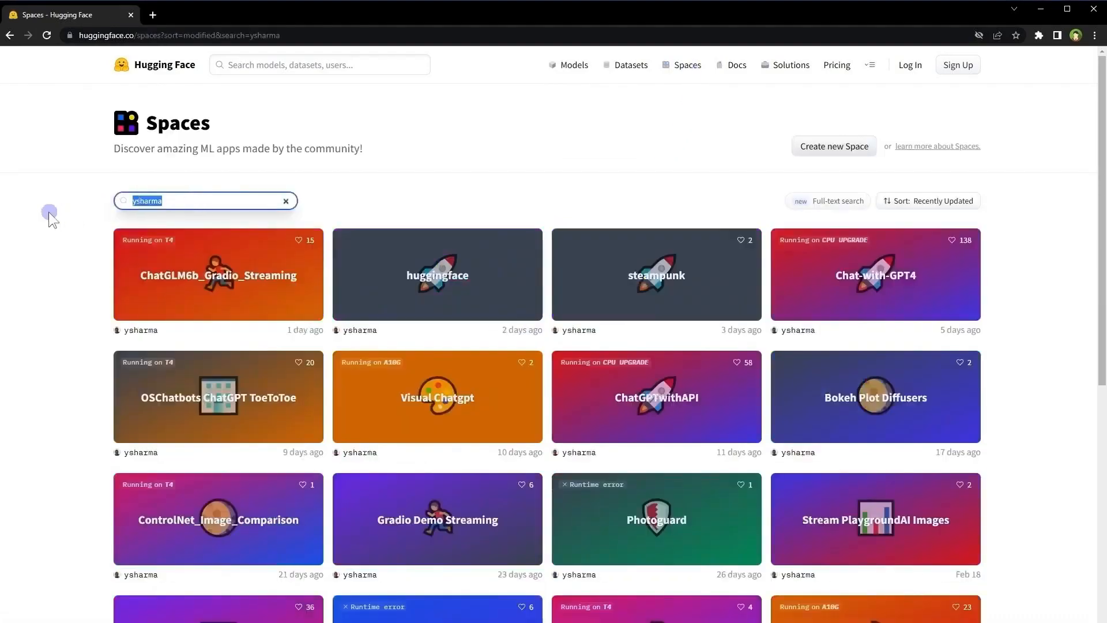
mouse_move(864, 285)
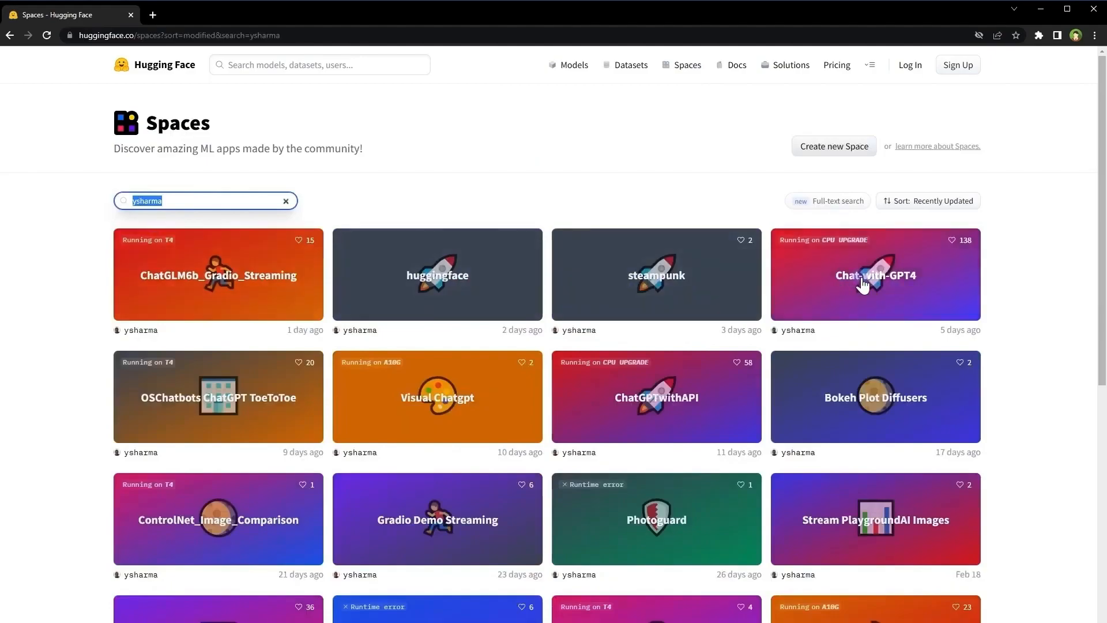
Enter the Chat-with-GPT4 Space and draft the question 'how to be creative?'
left_click(875, 274)
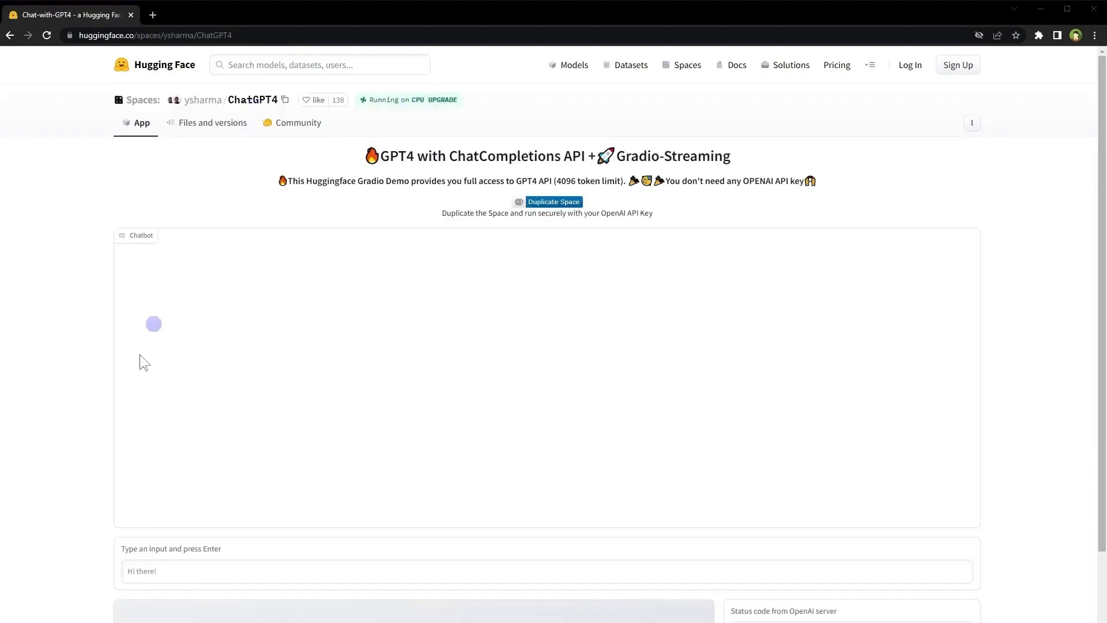
type("how to be creative?")
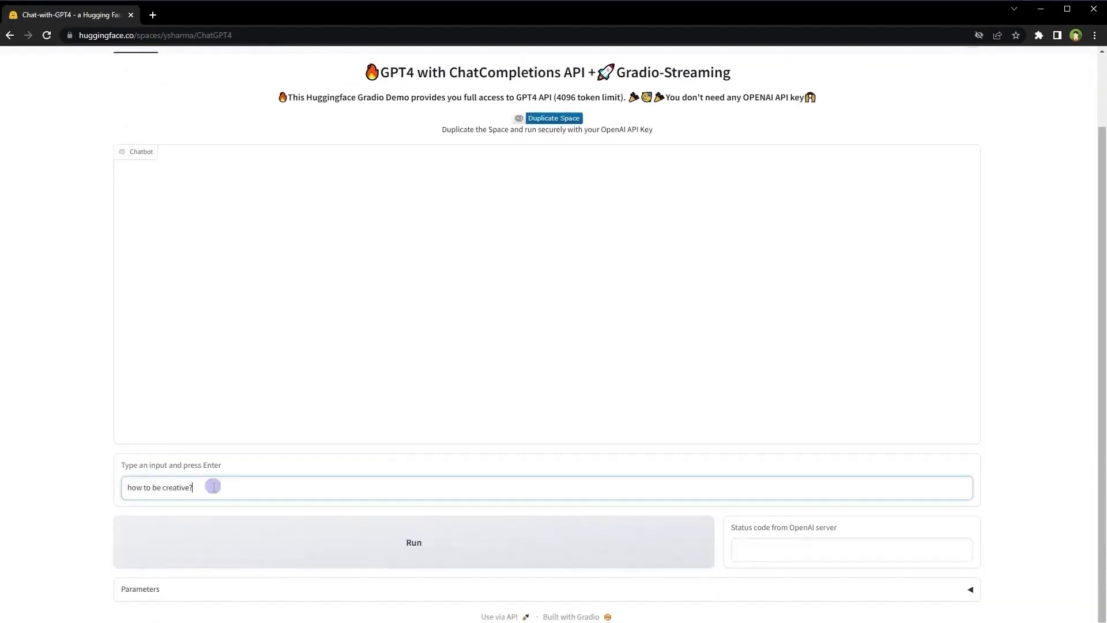